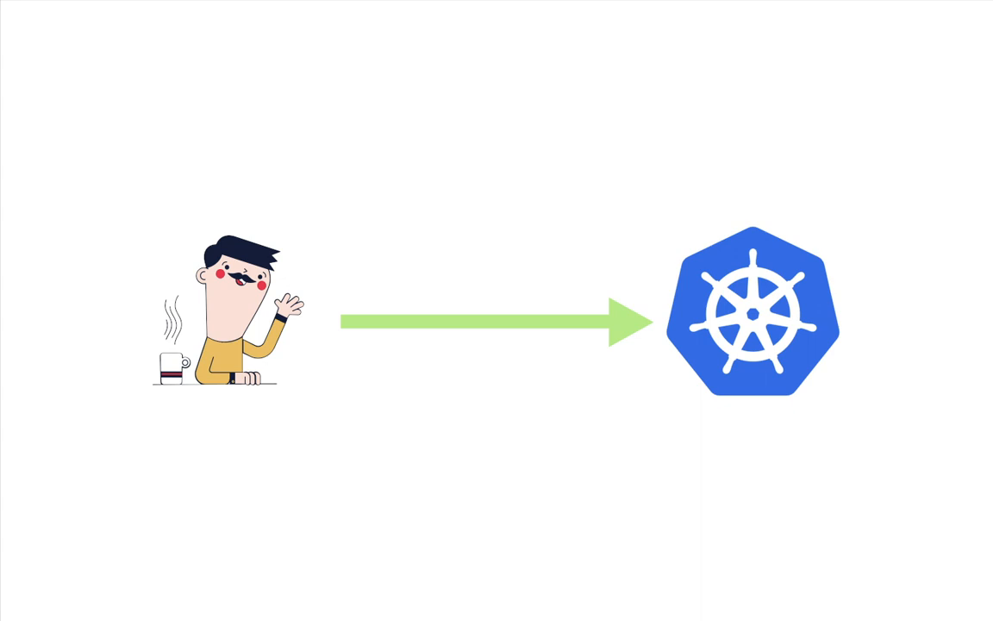
type("pls")
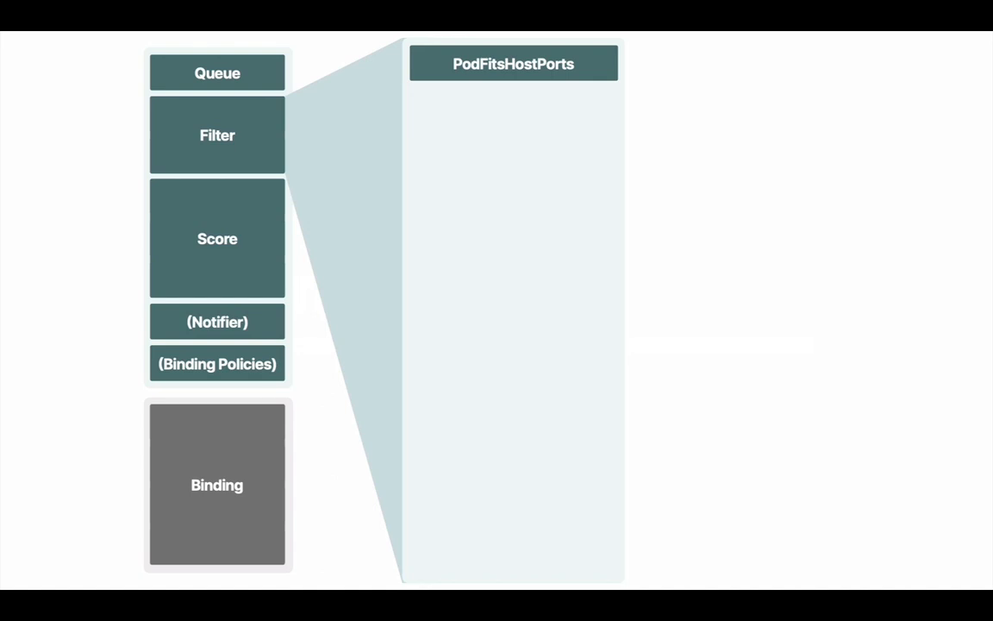
left_click(217, 134)
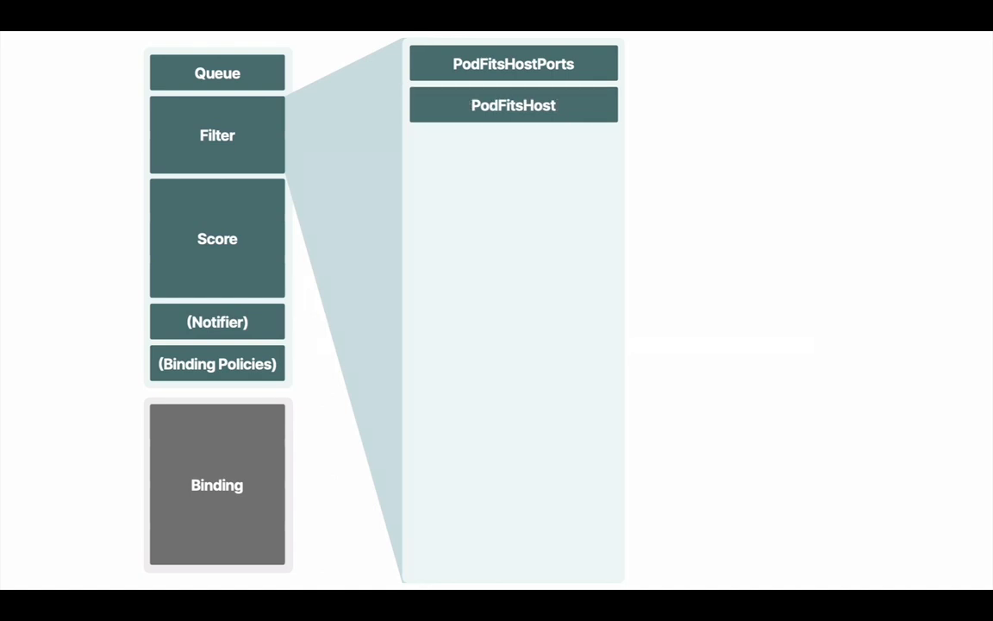